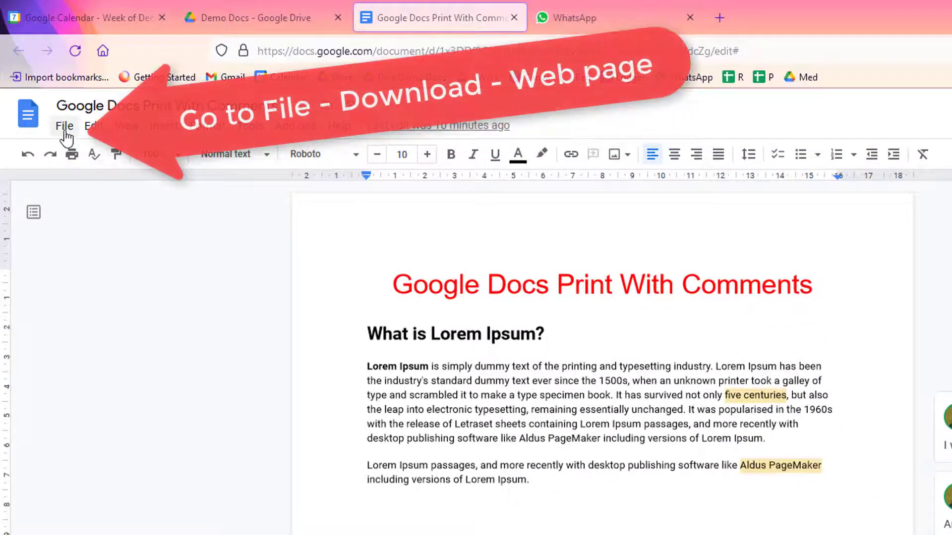
Step: Download the document as a zipped web page and open its .html file from the archive
click(64, 126)
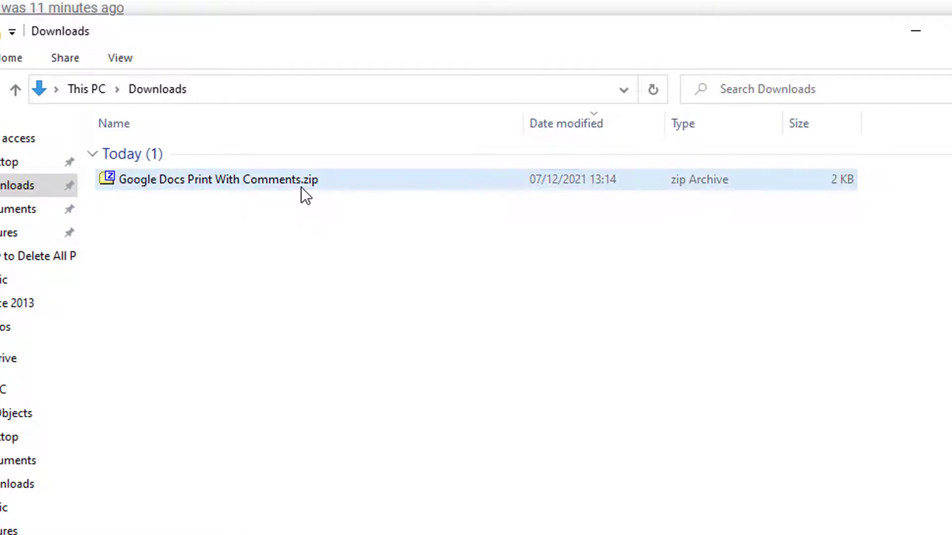
double_click(217, 179)
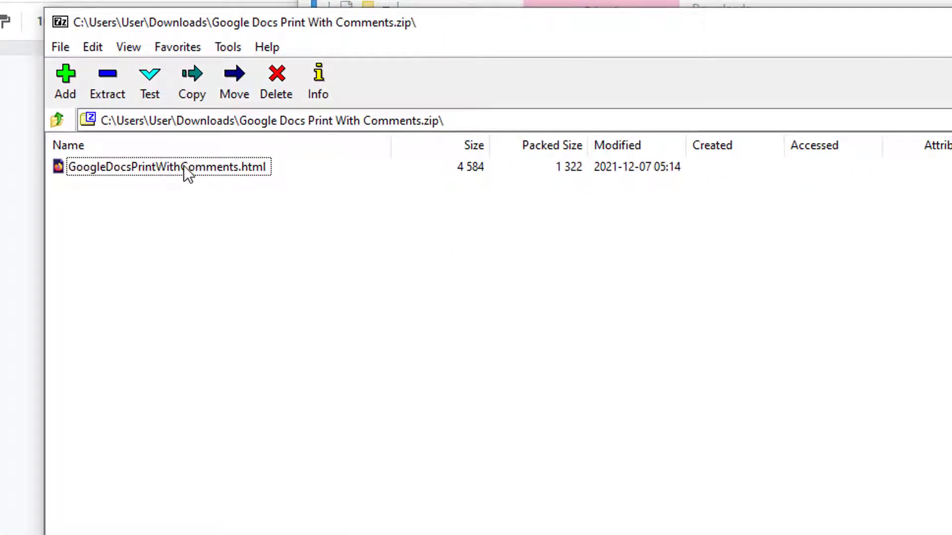
double_click(168, 167)
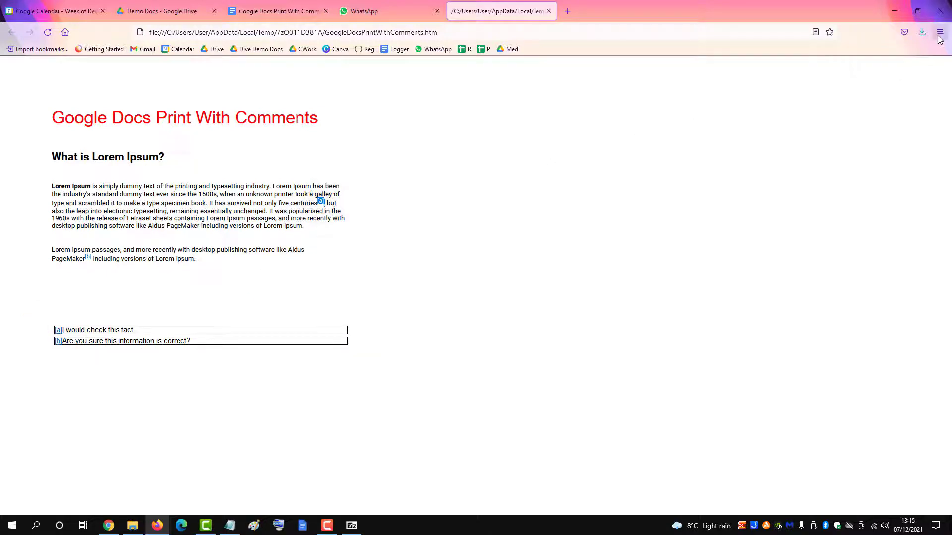
Step: Show Firefox's print preview of the page with both comments at the bottom
click(938, 31)
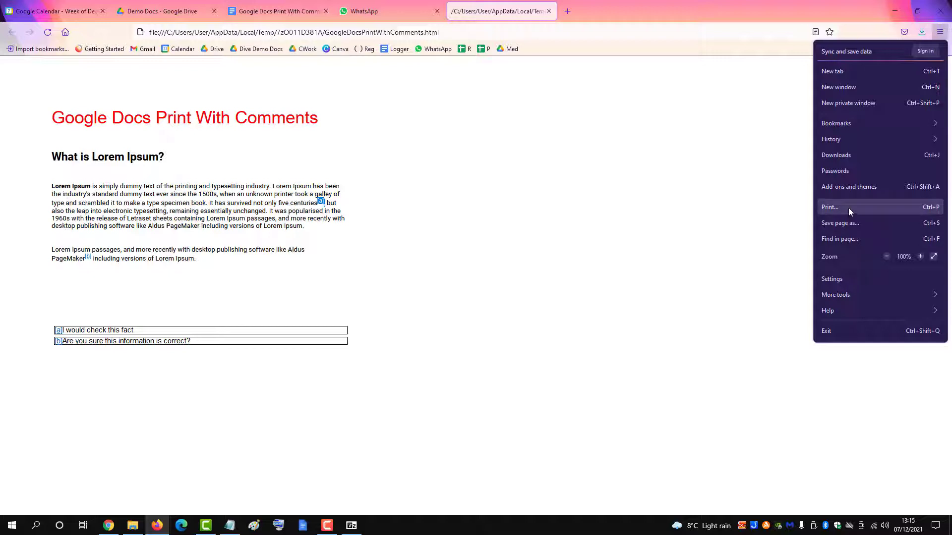
click(830, 207)
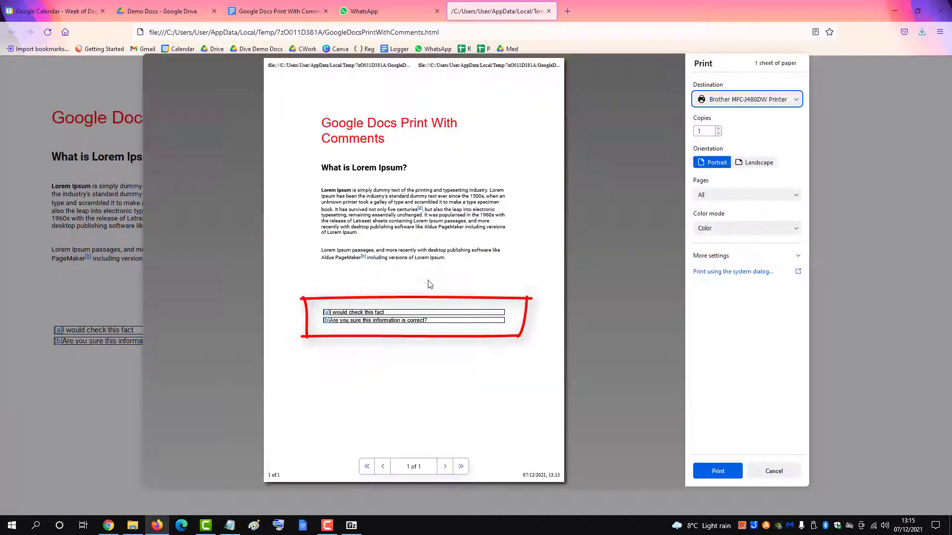
mouse_move(477, 321)
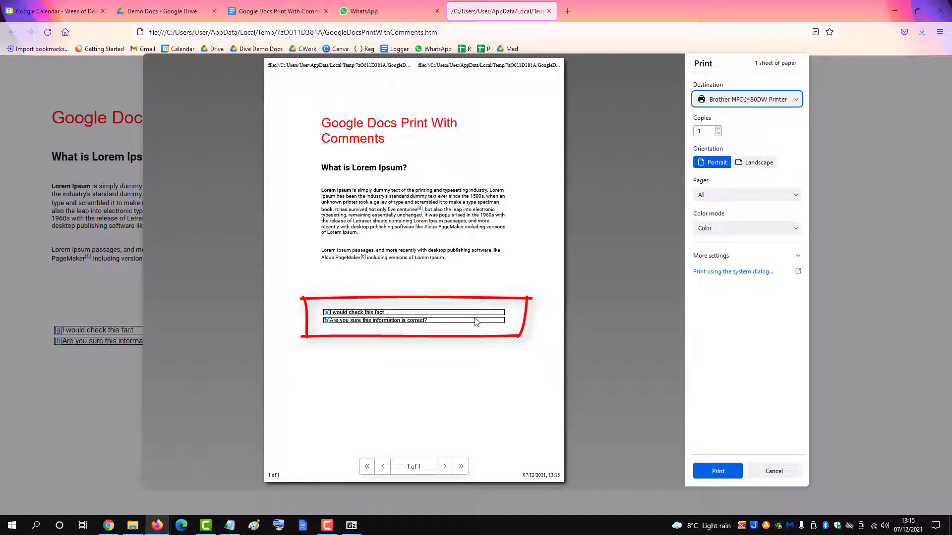